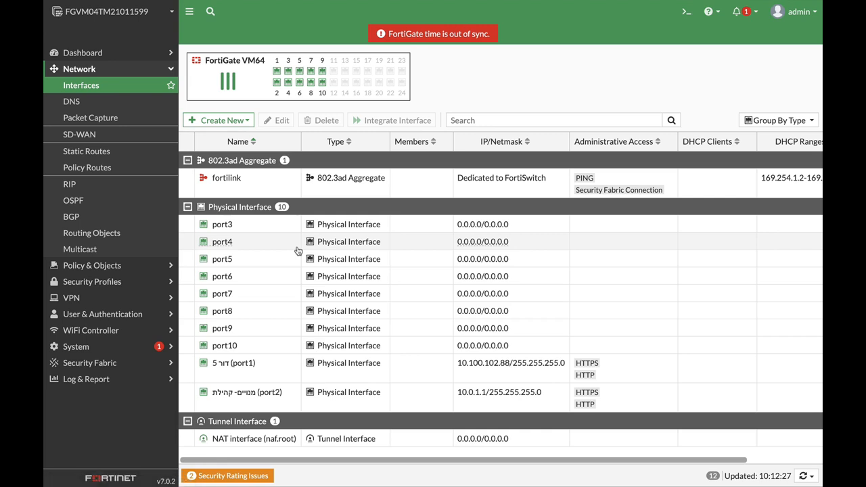
# Step: Open port3's interface settings to set alias LAN3, 192.168.5.1/24, HTTPS and HTTP
pyautogui.click(223, 224)
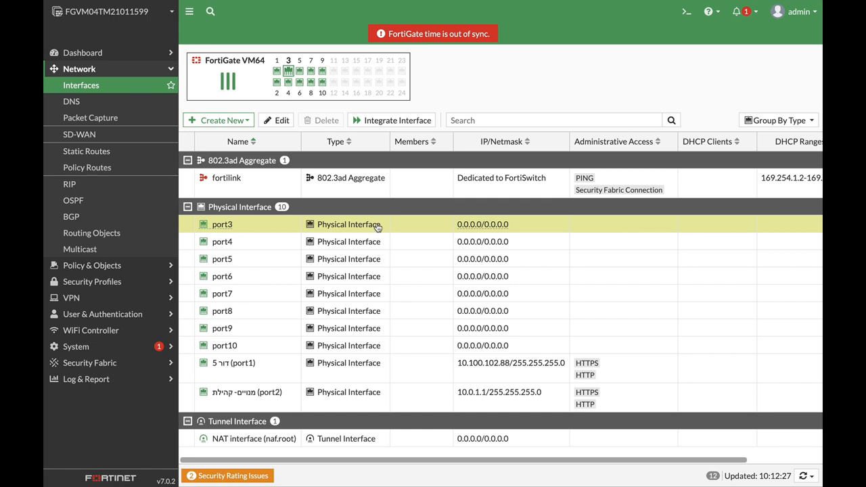
pyautogui.moveTo(400, 300)
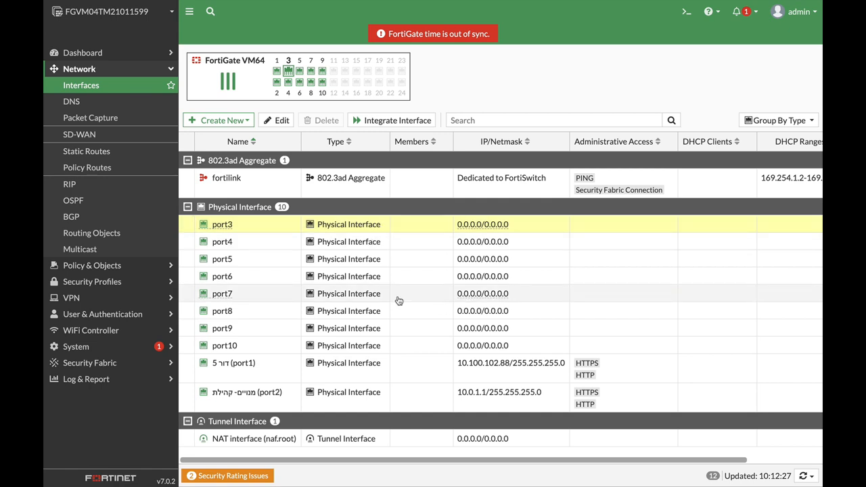
pyautogui.moveTo(310, 153)
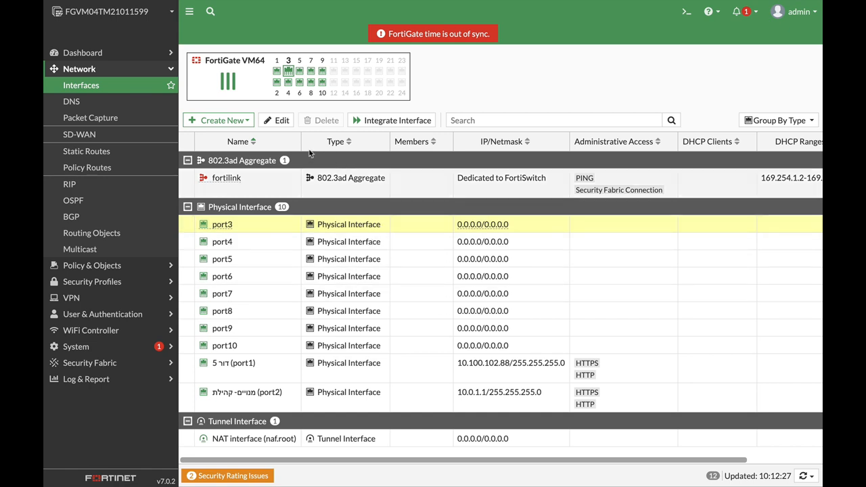
pyautogui.doubleClick(222, 224)
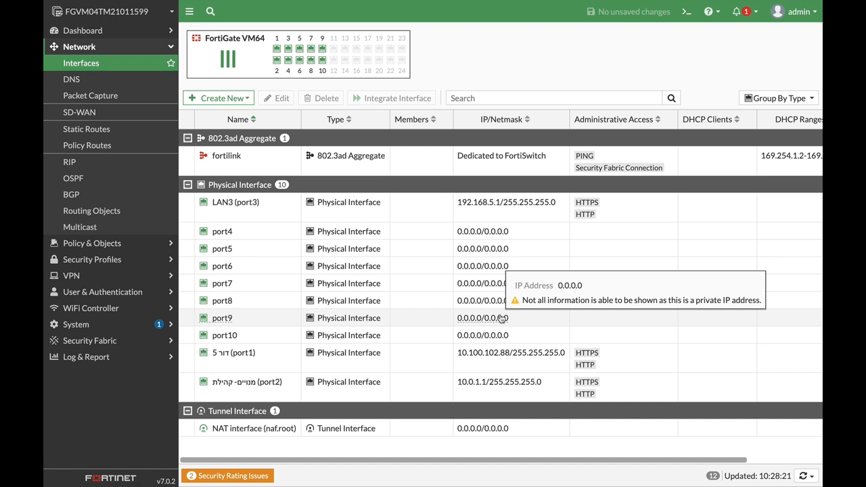
# Step: In the CLI console, enter config system global and start a set cfg-save command
pyautogui.click(687, 12)
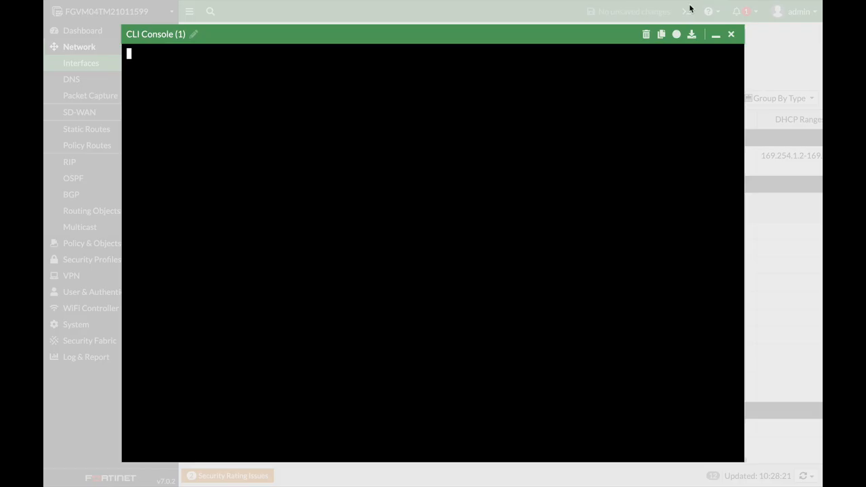
pyautogui.write('config system global')
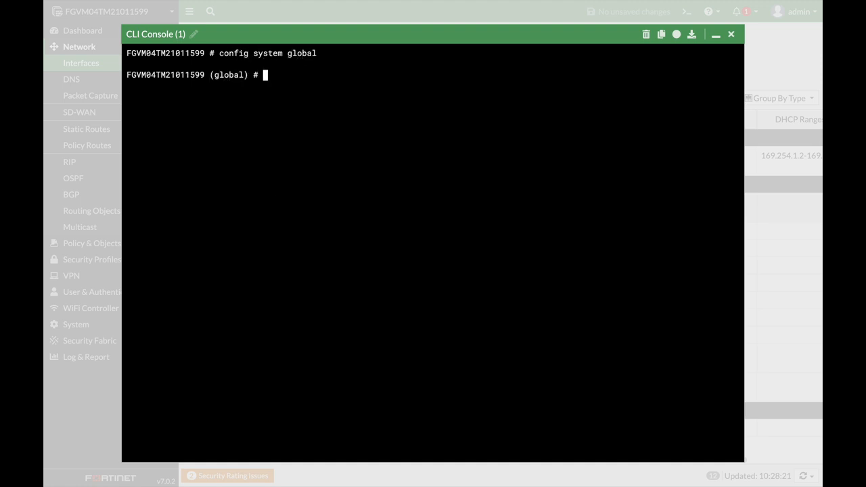
pyautogui.write('set cert-chain-max')
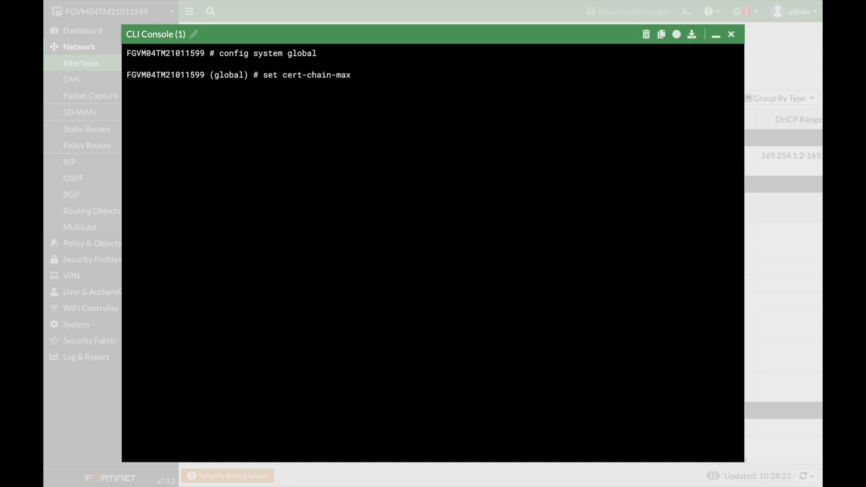
pyautogui.write('cfg-save')
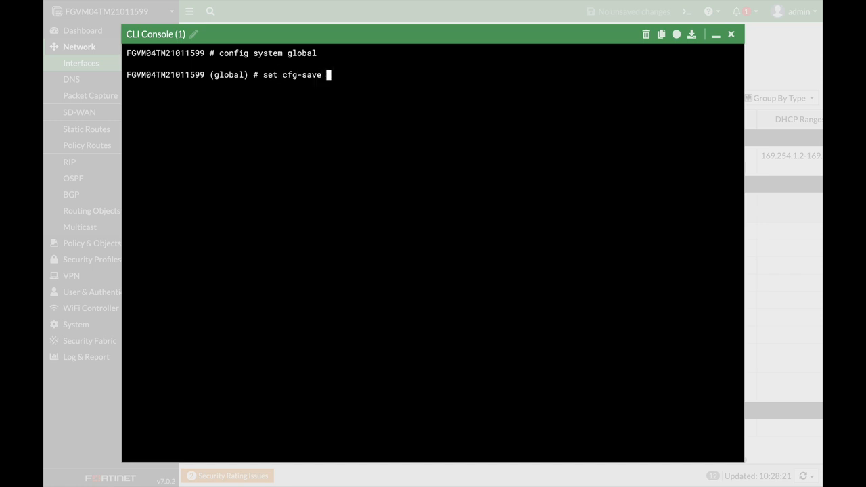
# Step: Try cfg-save automatic, manual and revert, then minimise the console
pyautogui.write('automatic')
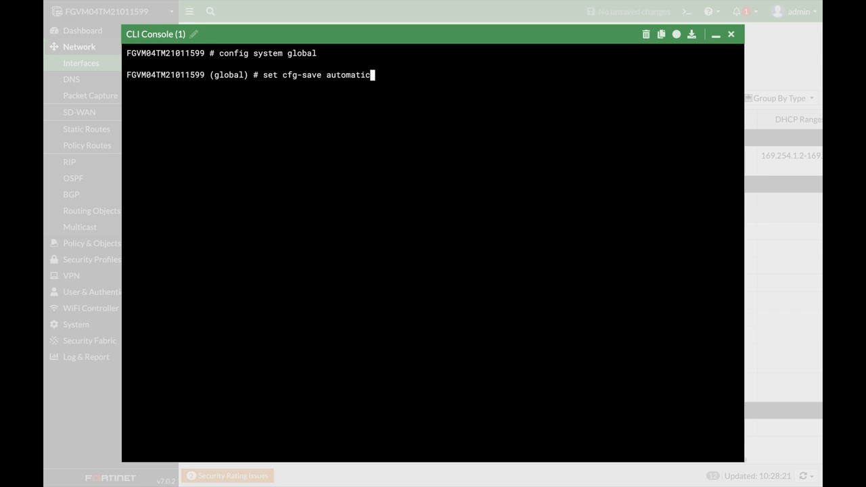
pyautogui.write('manual')
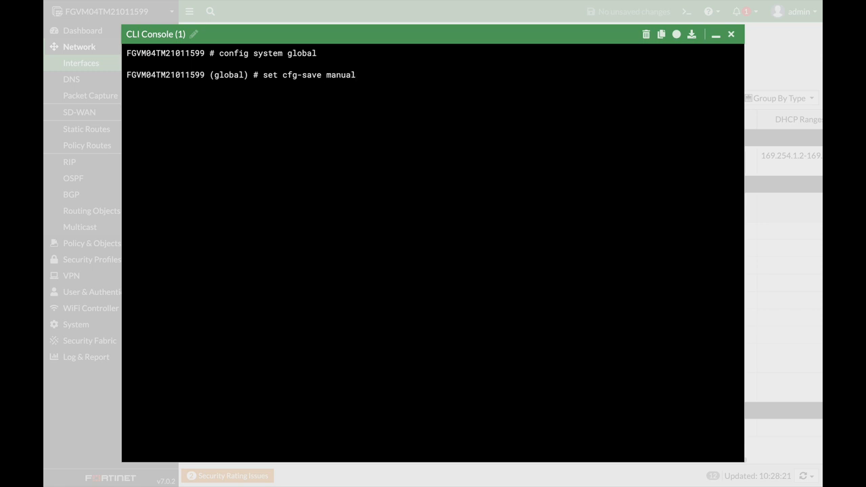
pyautogui.write('revert')
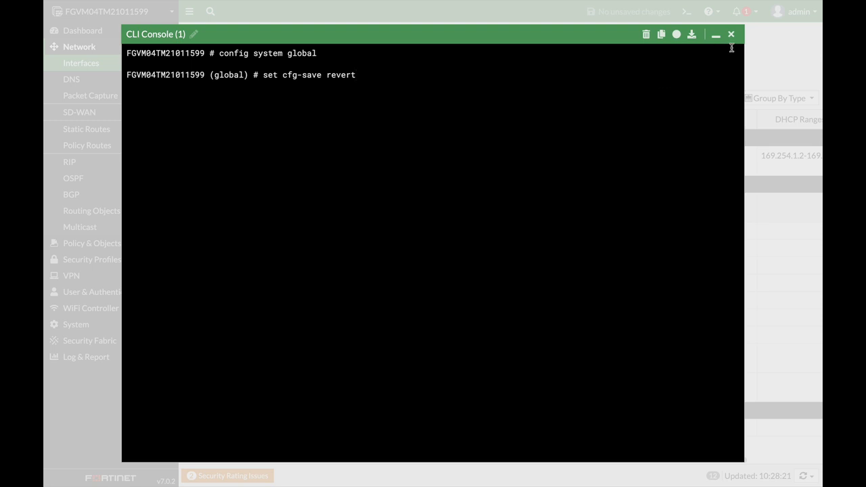
pyautogui.click(716, 34)
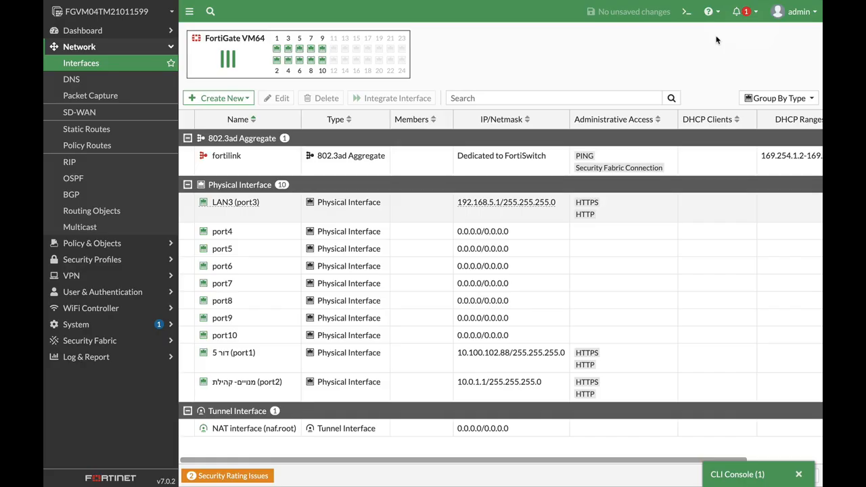
pyautogui.moveTo(328, 289)
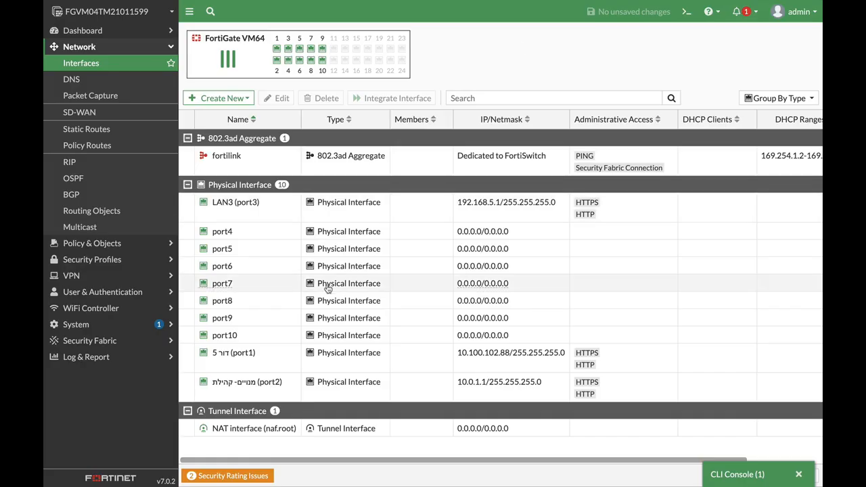
pyautogui.moveTo(222, 231)
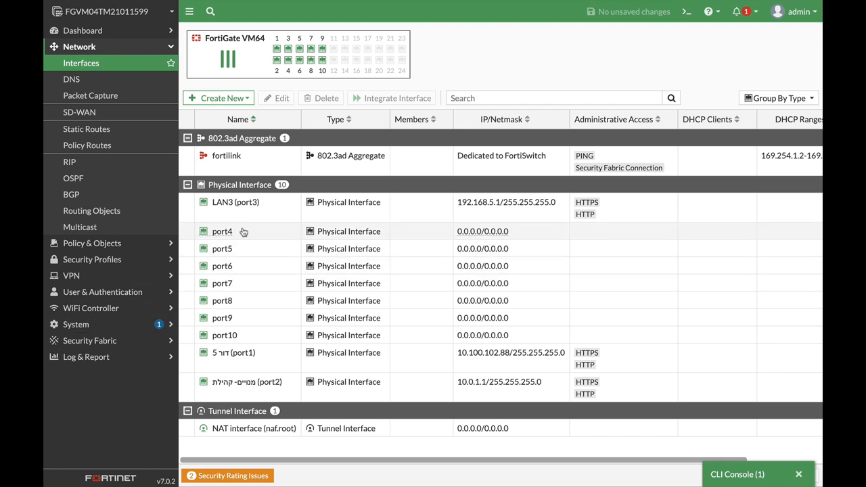
# Step: Edit port4 with alias LAN4 and IP/Netmask 192.168.8.1/24
pyautogui.doubleClick(222, 231)
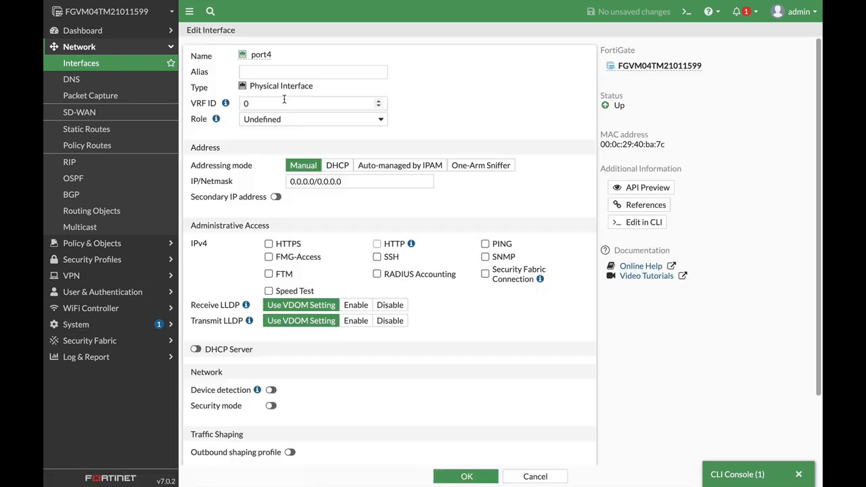
pyautogui.moveTo(269, 72)
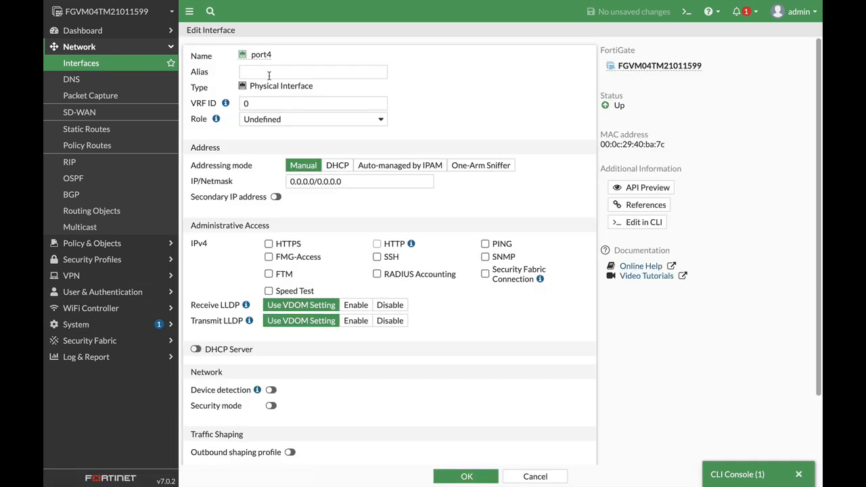
pyautogui.write('LAN')
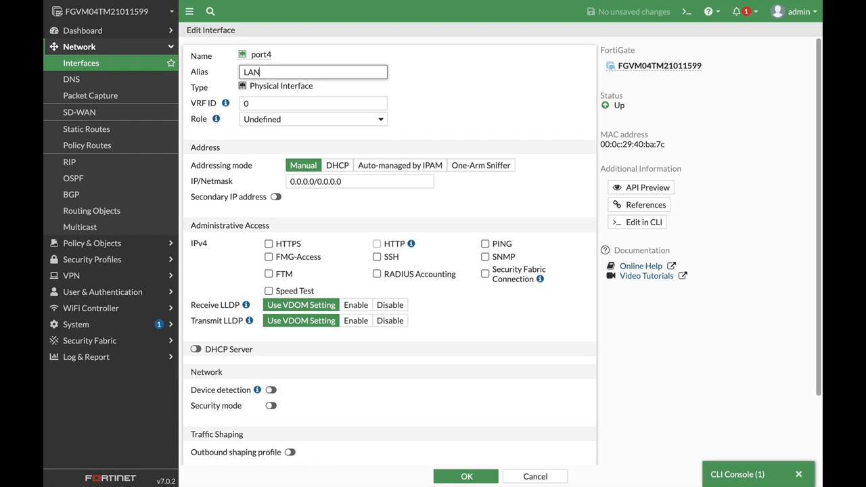
pyautogui.write('4')
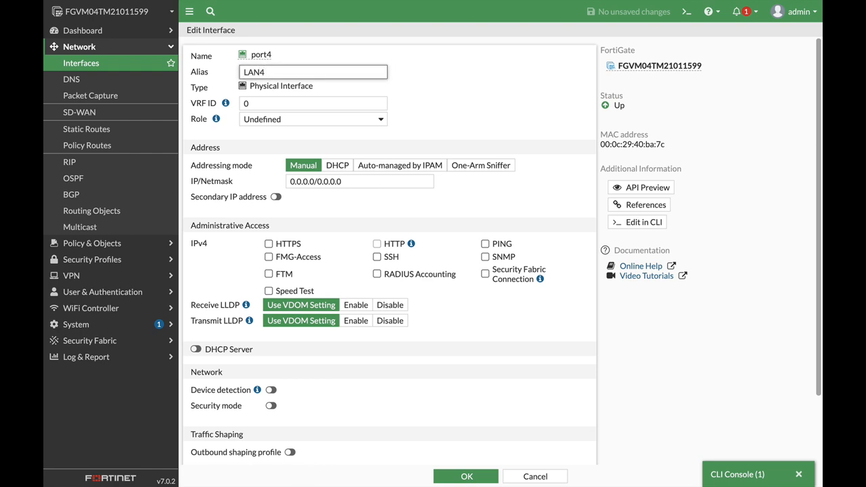
pyautogui.click(360, 181)
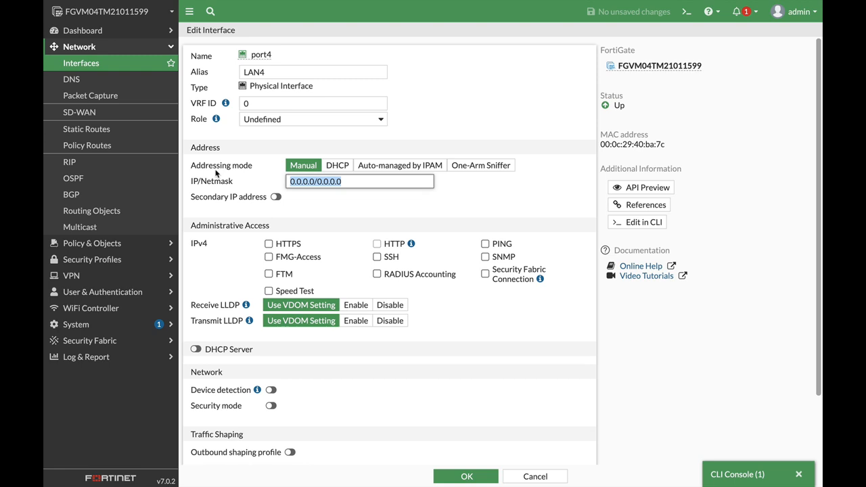
pyautogui.write('192.168')
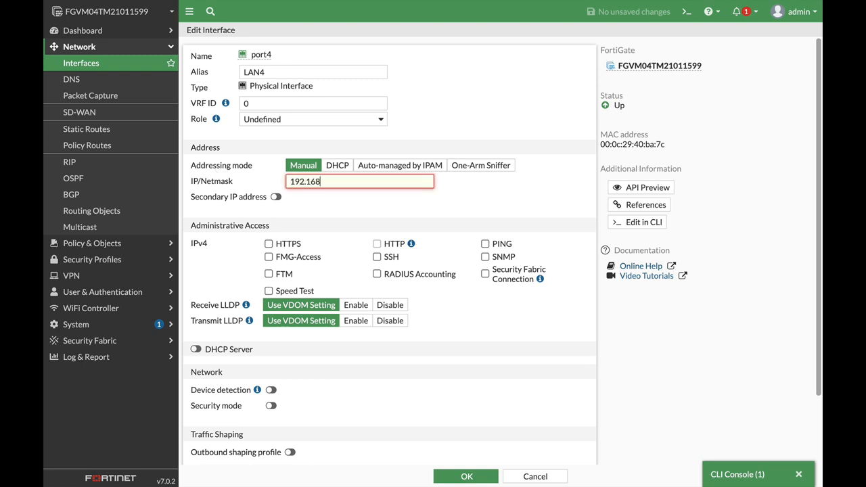
pyautogui.write('.8.1')
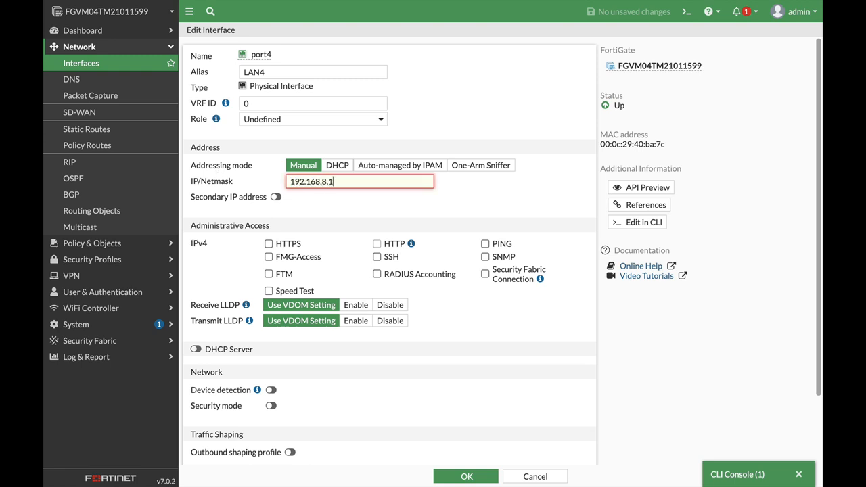
pyautogui.write('/')
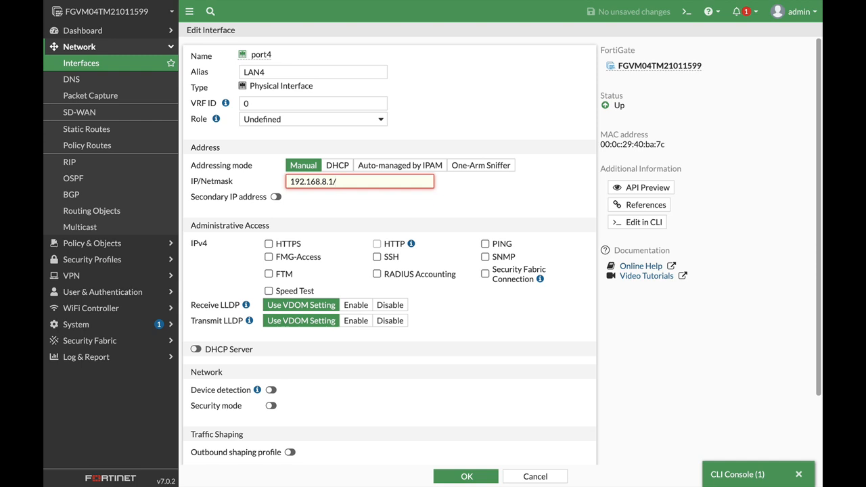
pyautogui.write('24')
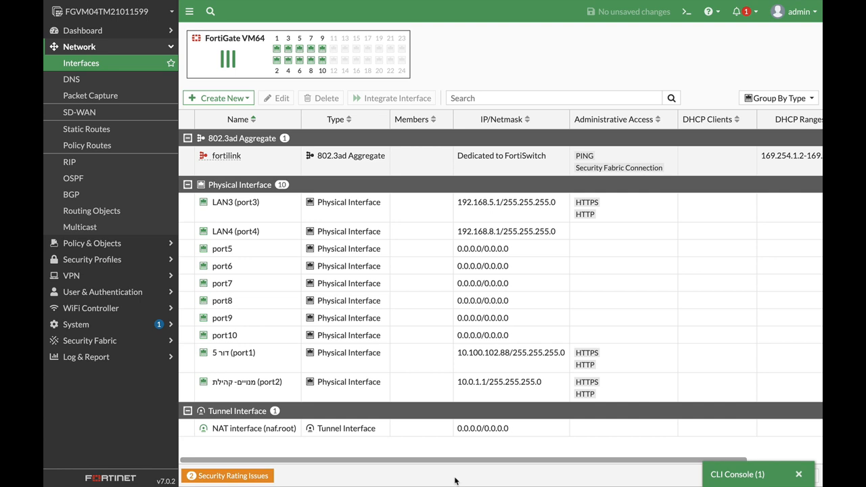
pyautogui.moveTo(236, 231)
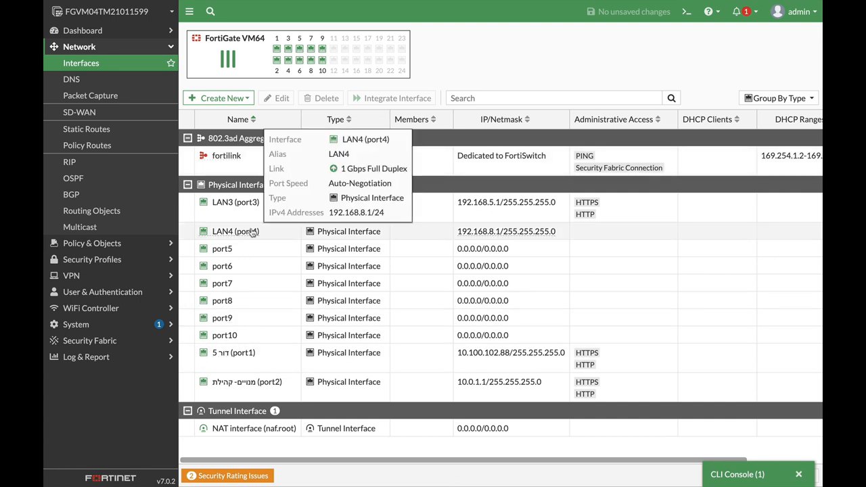
# Step: In a new CLI console, set cfg-save to revert under config system global
pyautogui.click(686, 12)
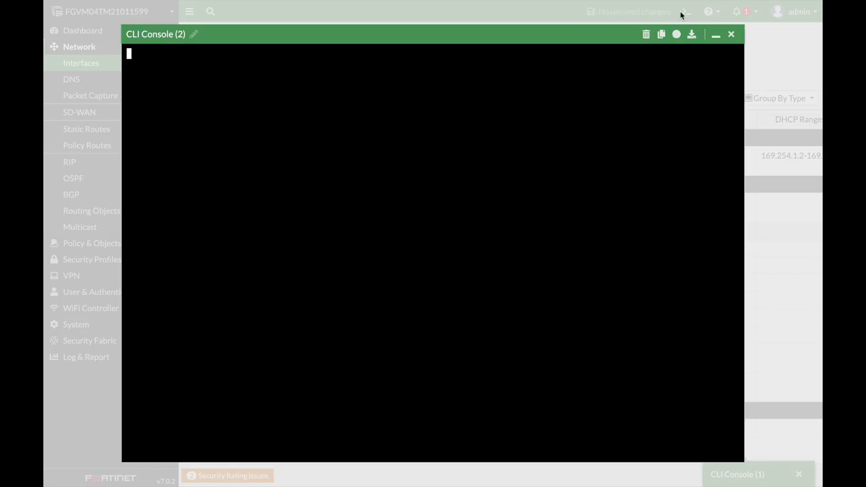
pyautogui.write('config system global')
pyautogui.write('se')
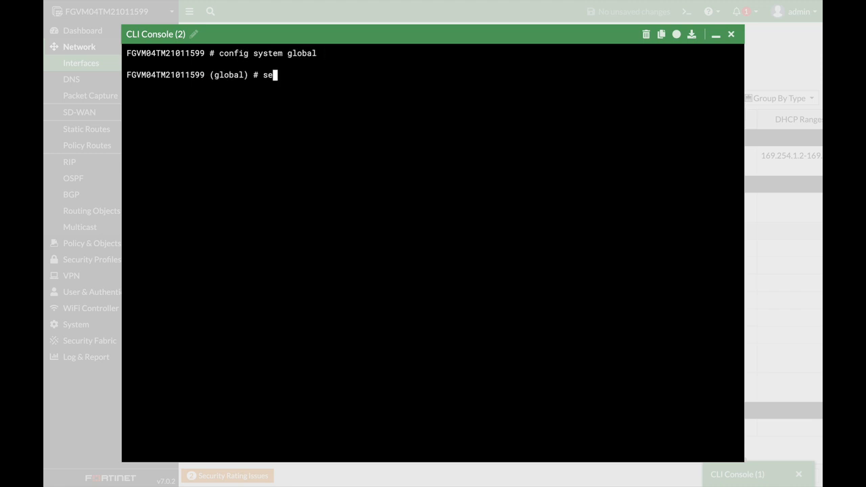
pyautogui.write('t cfg-save')
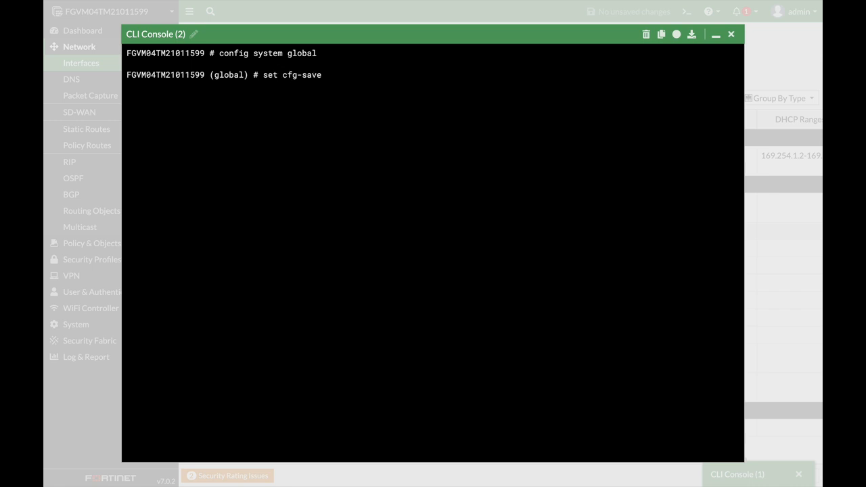
pyautogui.write('revert')
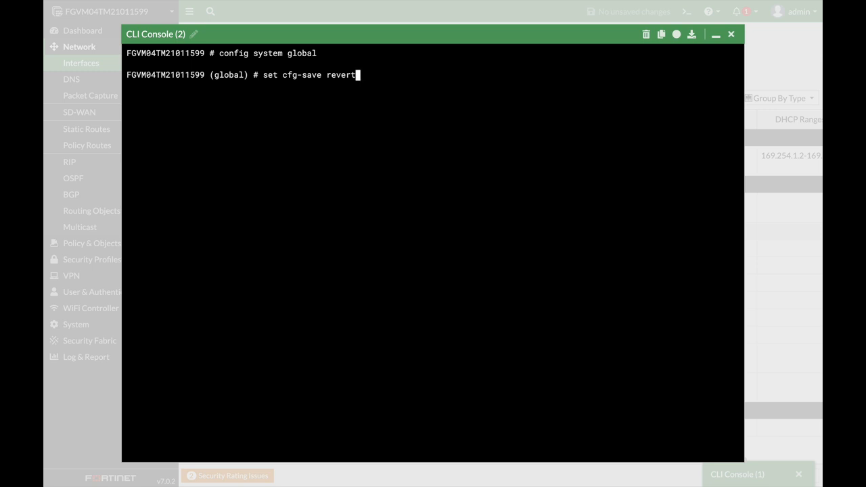
pyautogui.press('Return')
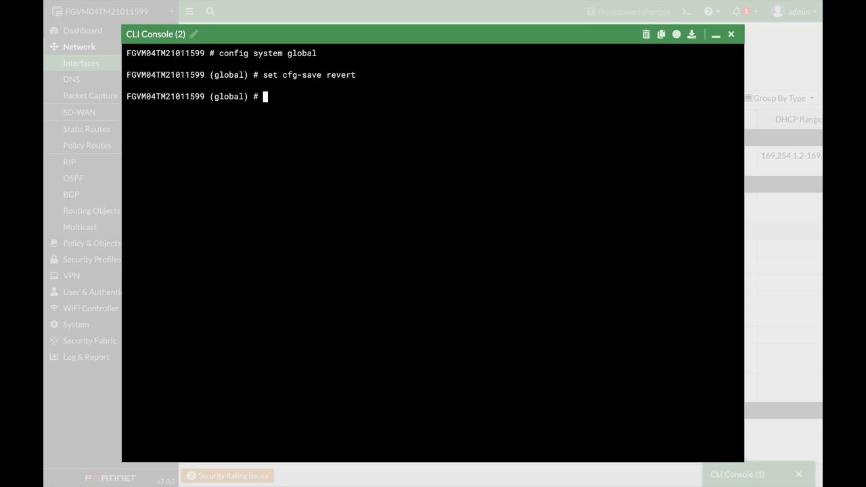
# Step: Set cfg-revert-timeout to 30 seconds and end the global configuration
pyautogui.write('set c')
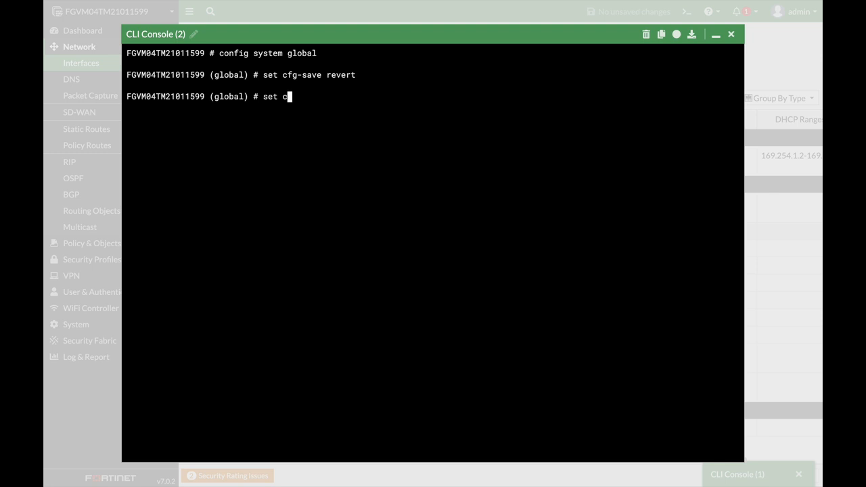
pyautogui.write('fg-revert-timeout 30')
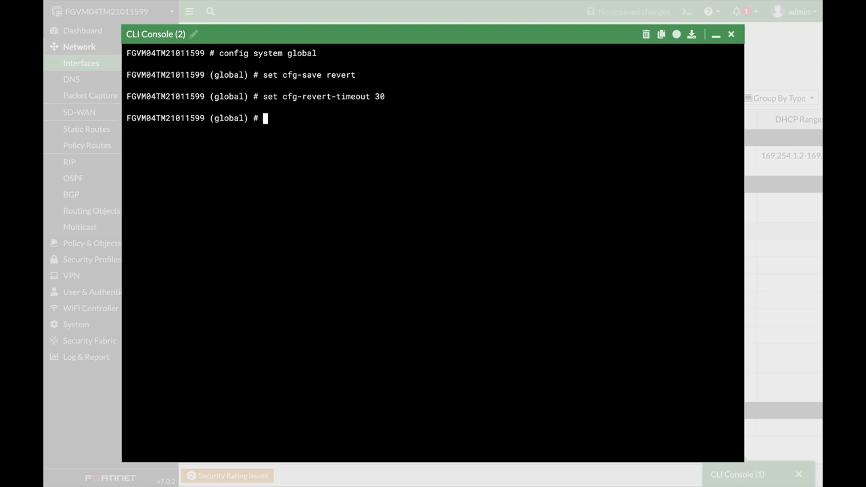
pyautogui.write('end')
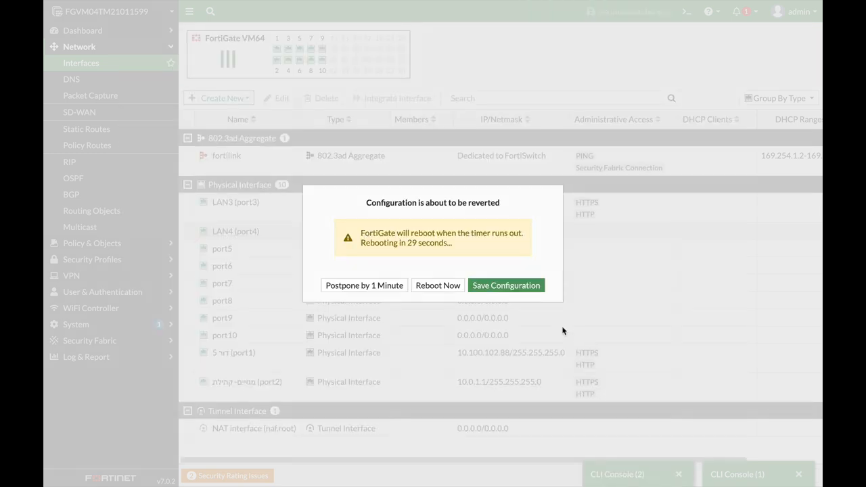
pyautogui.moveTo(404, 181)
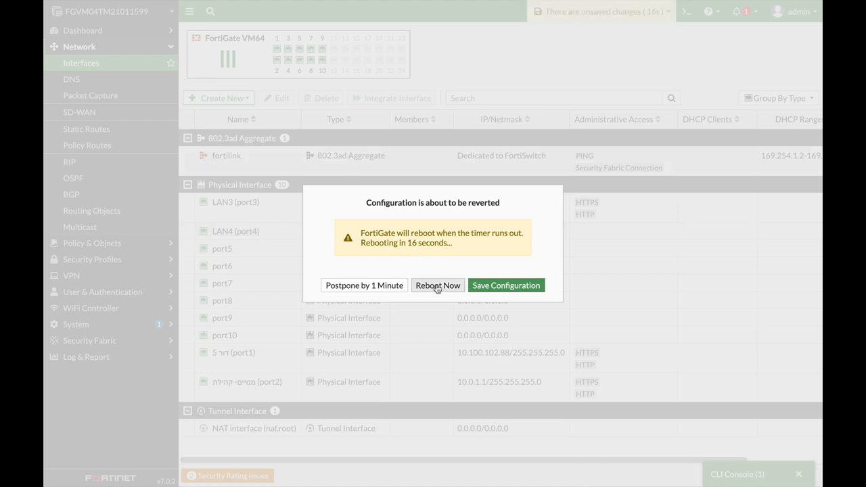
# Step: Choose Reboot Now in the 'Configuration is about to be reverted' dialog
pyautogui.click(438, 285)
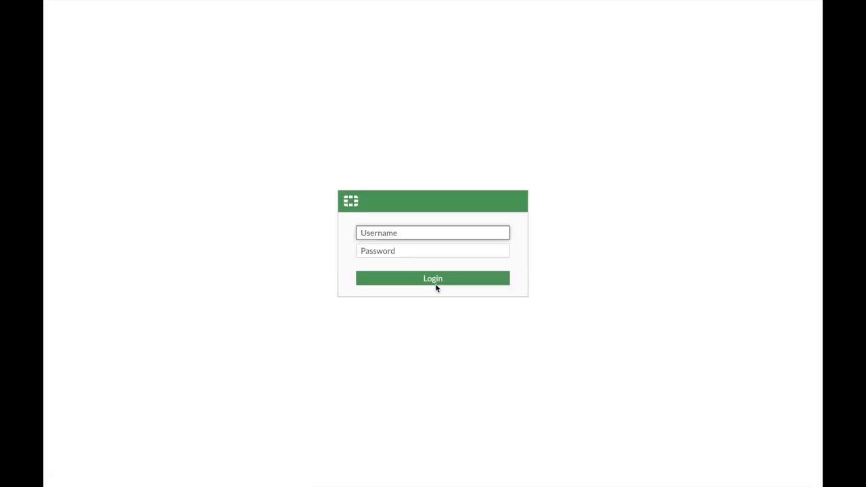
# Step: Log in as admin to reach the interface list
pyautogui.write('admin')
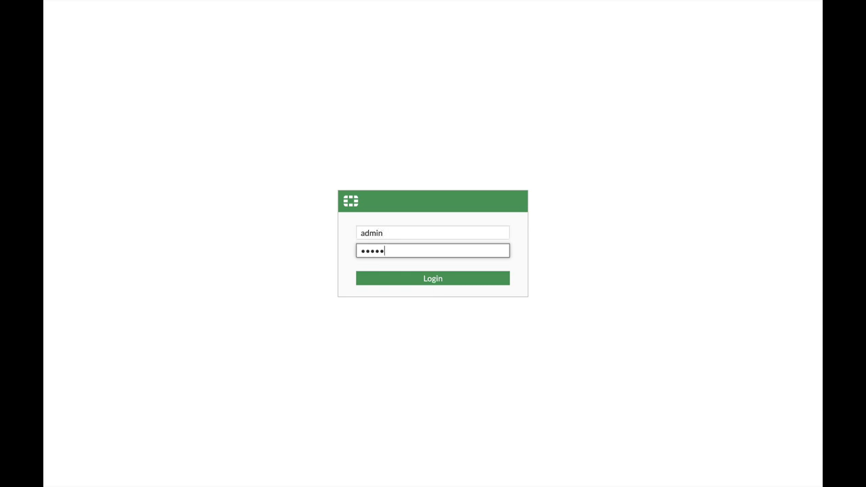
pyautogui.click(433, 278)
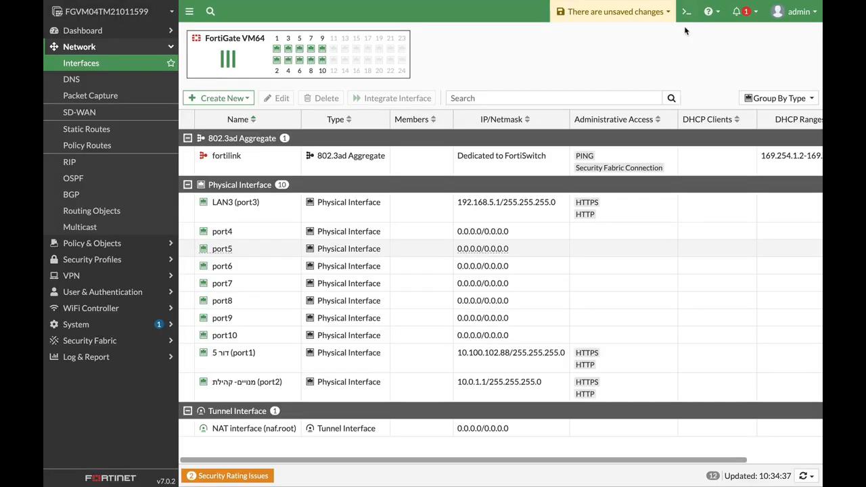
# Step: Run config system global, set cfg-save automatic, end, and close the console
pyautogui.click(686, 11)
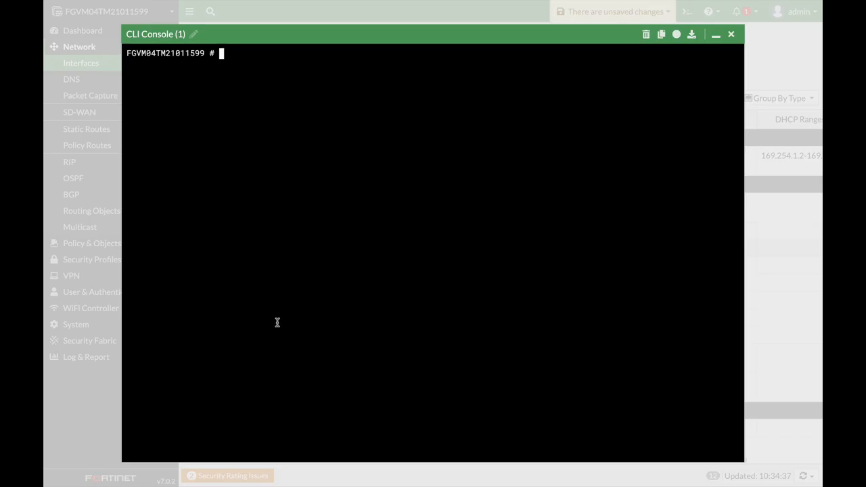
pyautogui.write('config')
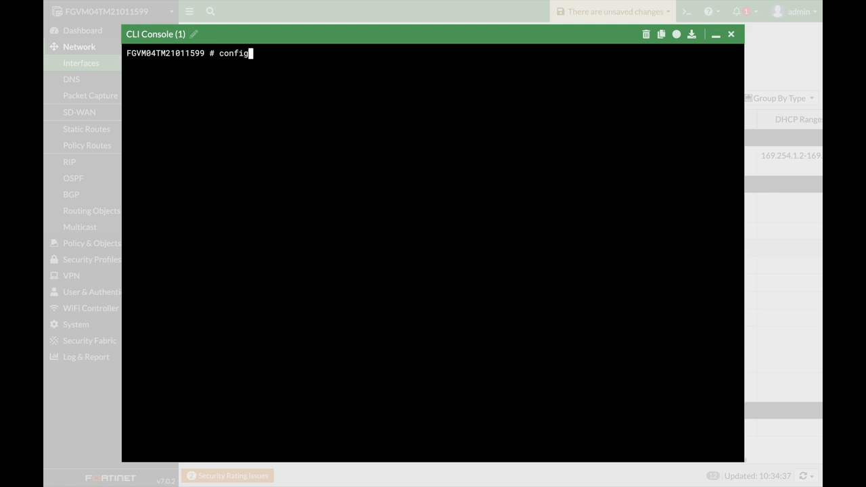
pyautogui.write('system')
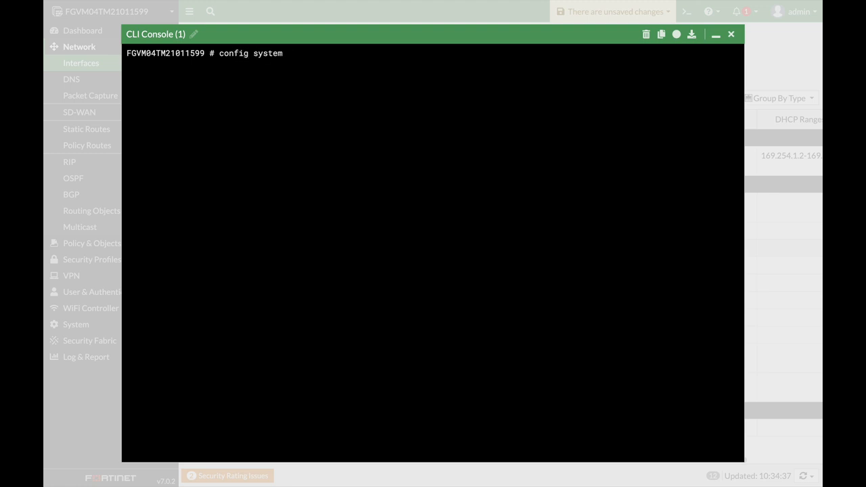
pyautogui.write('global')
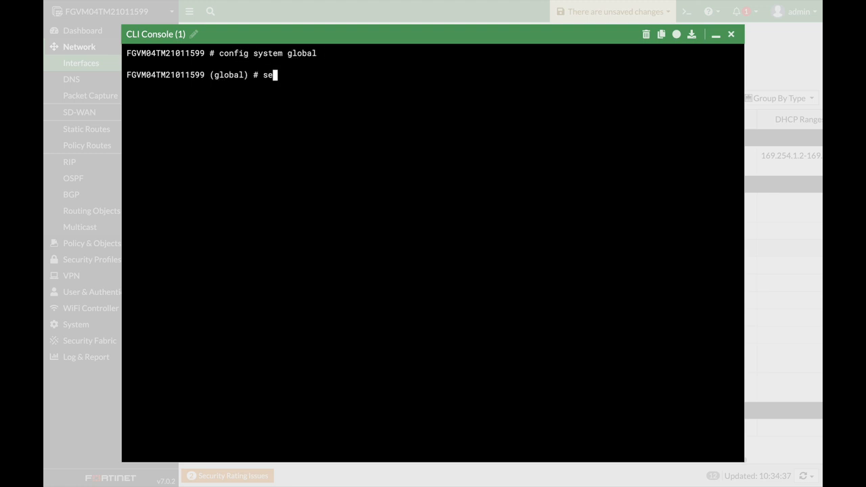
pyautogui.write('t cfg-save')
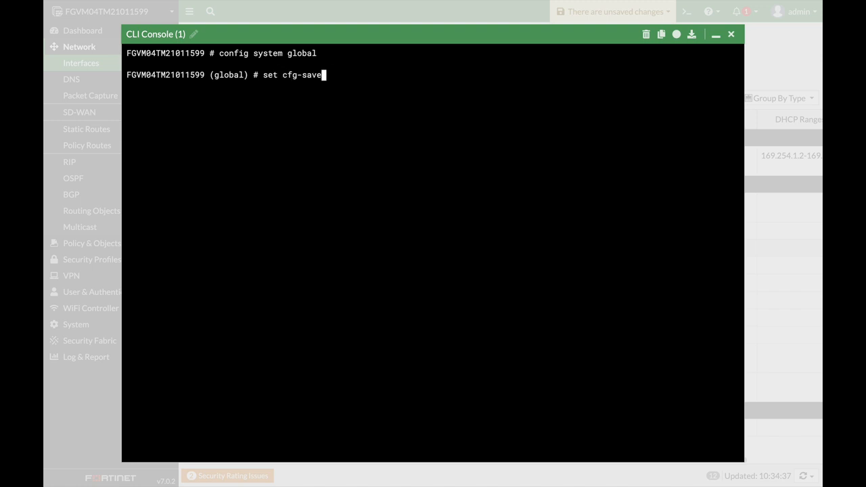
pyautogui.write('automatic')
pyautogui.write('end')
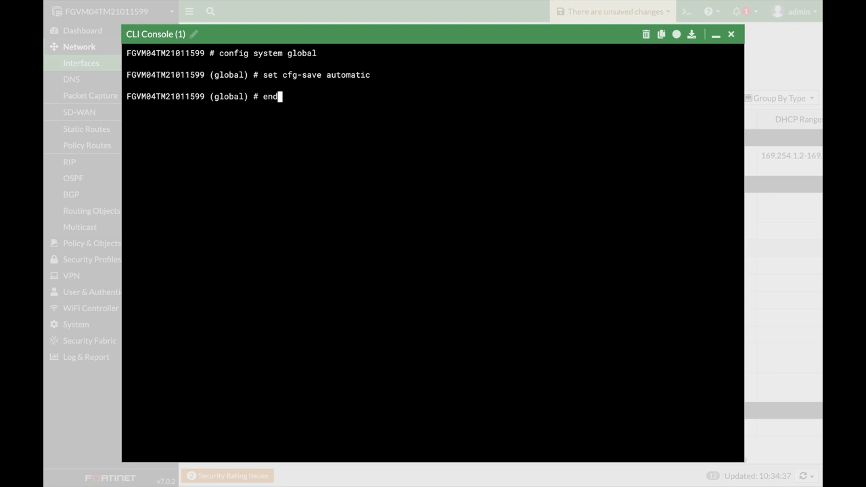
pyautogui.press('Return')
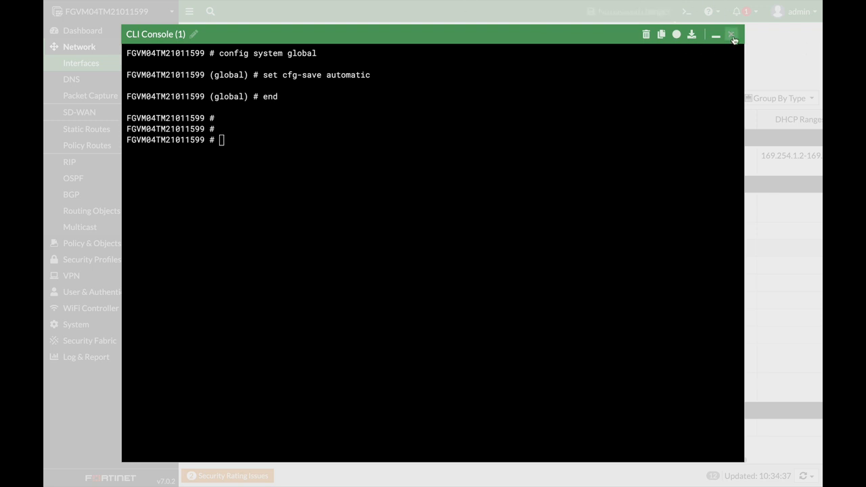
pyautogui.click(732, 34)
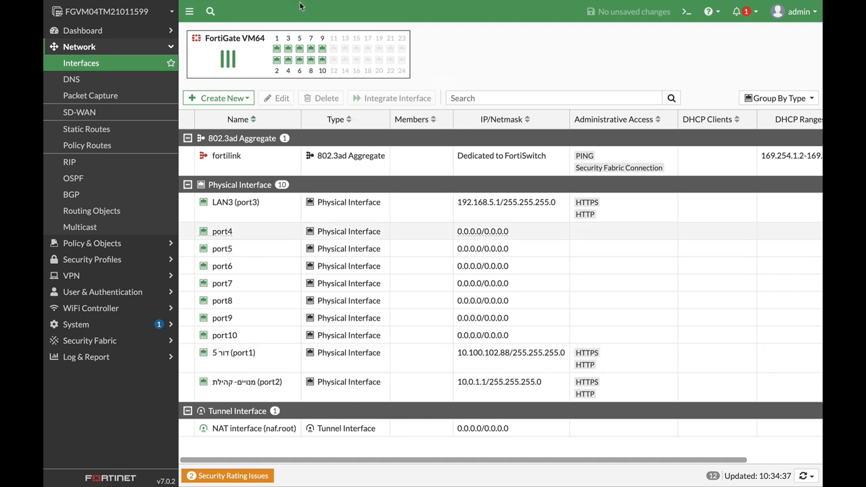
pyautogui.moveTo(370, 258)
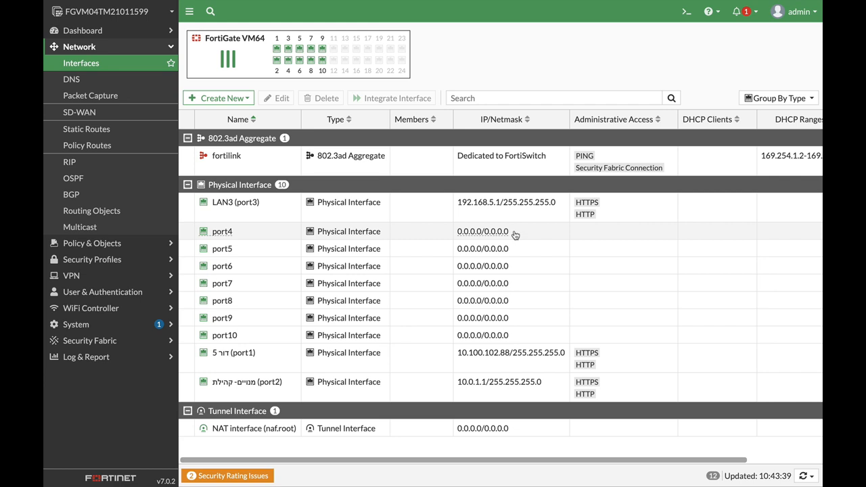
pyautogui.moveTo(684, 11)
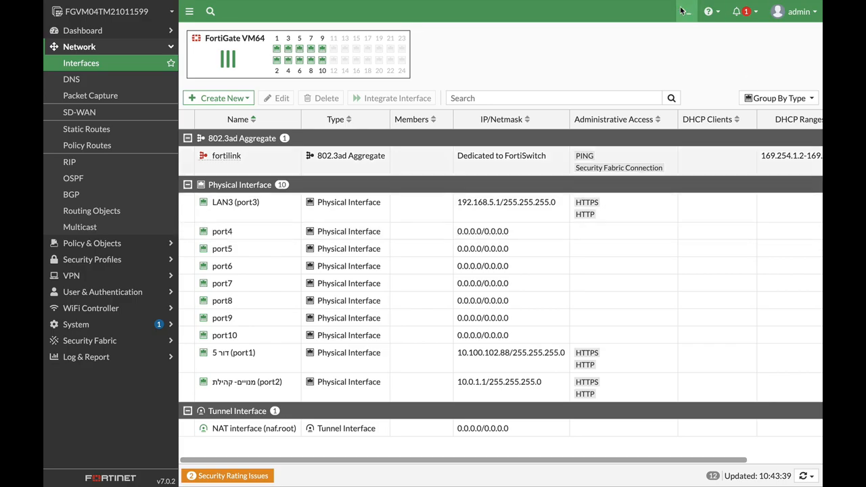
# Step: Type 'execute cfg reload' at the CLI console prompt without running it
pyautogui.click(686, 11)
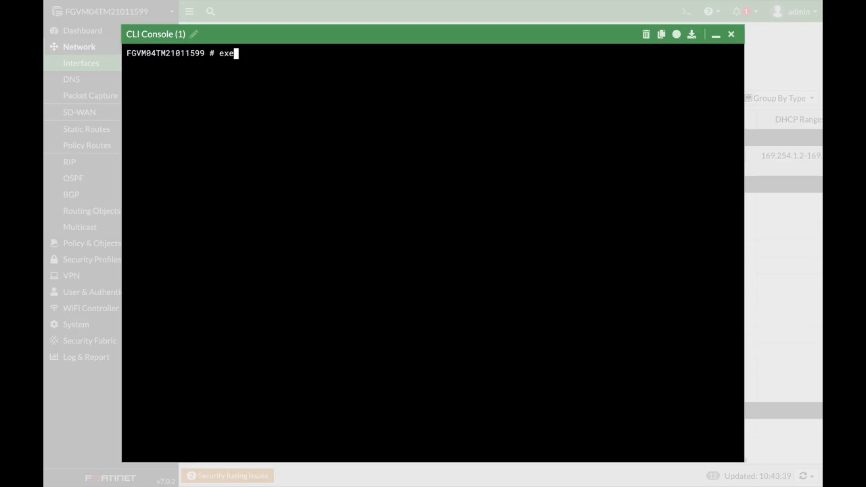
pyautogui.write('cute c')
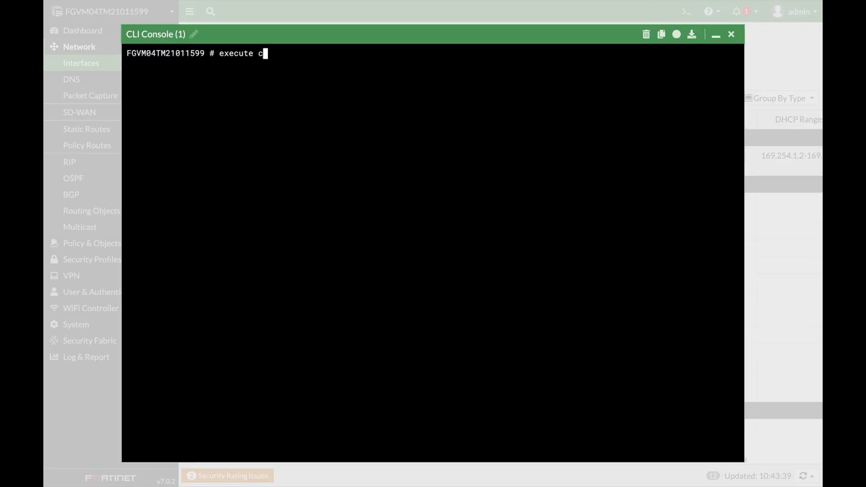
pyautogui.write('fg reload')
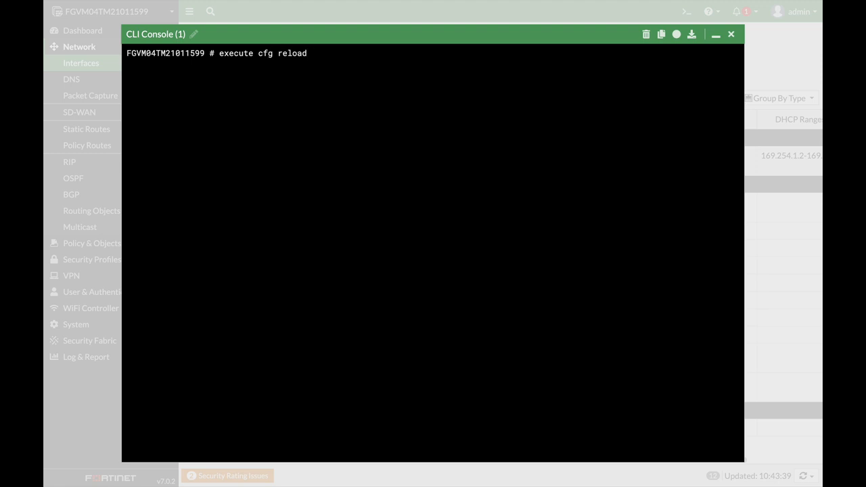